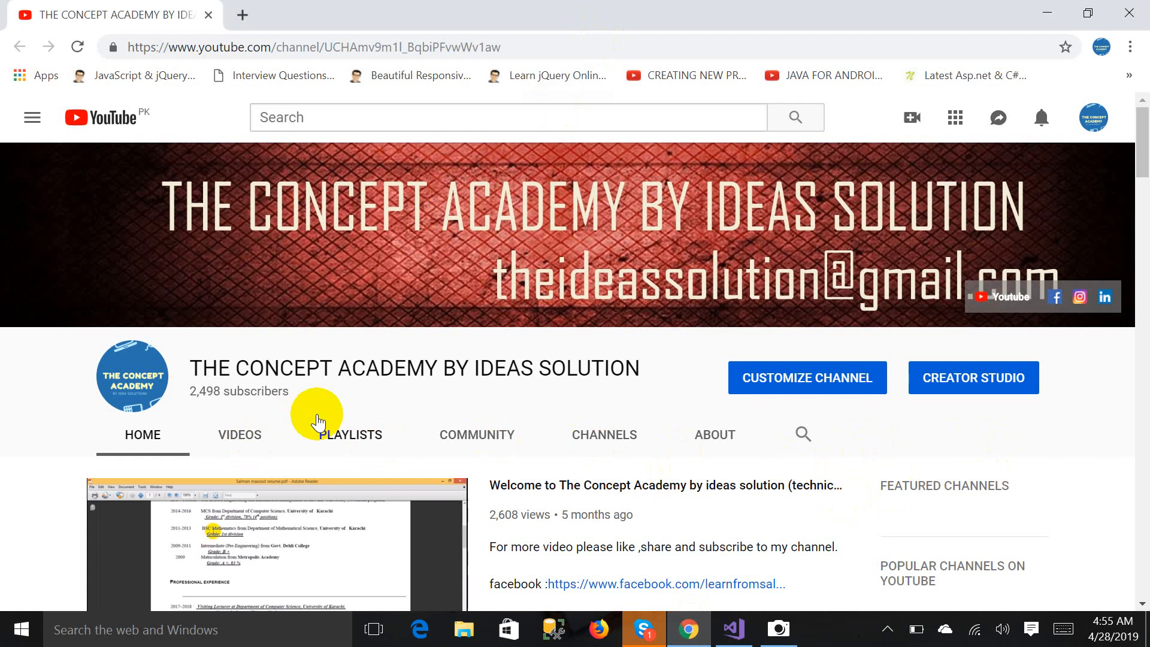
mouse_move(231, 25)
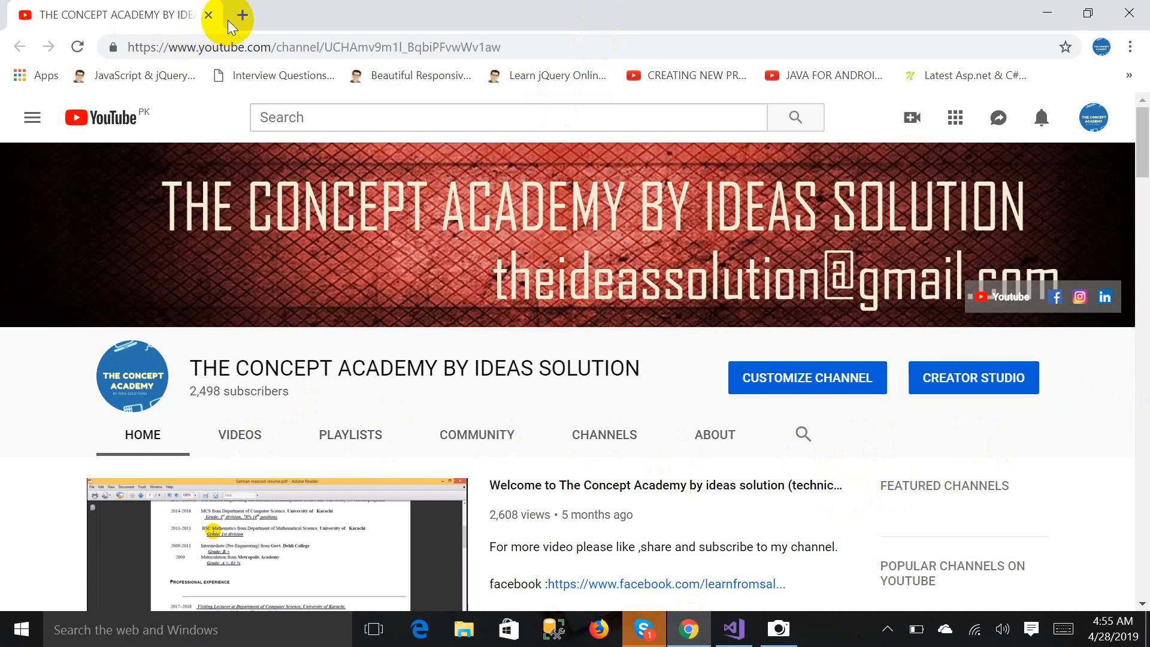
mouse_move(242, 15)
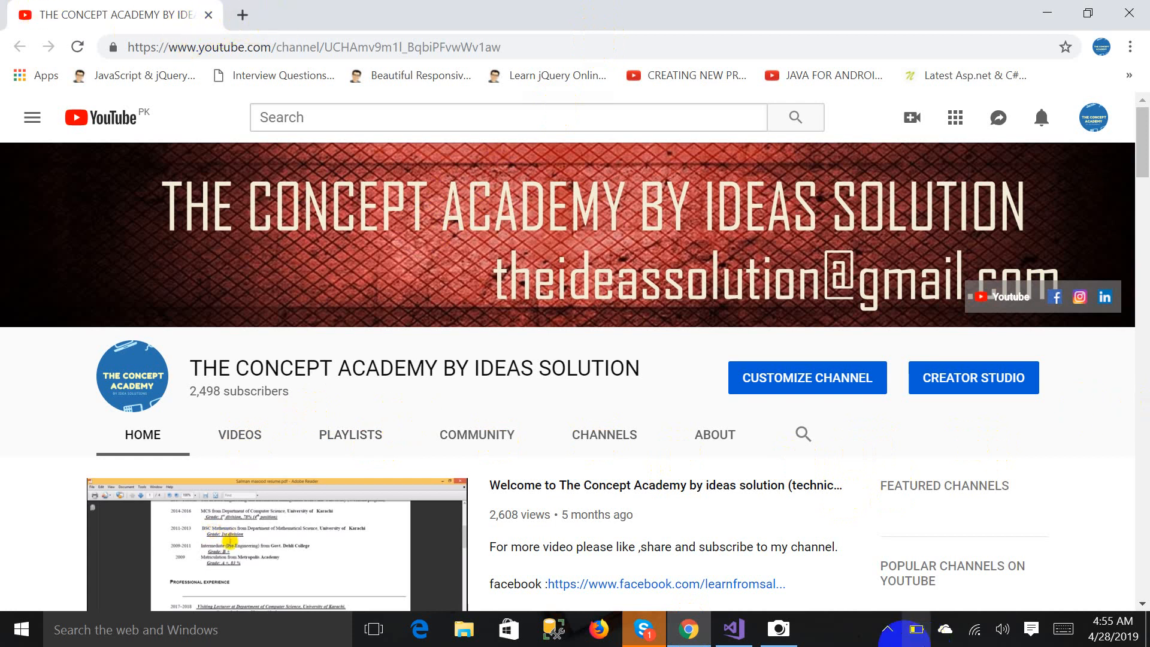
Step: Switch from the YouTube channel page to the Visual Studio web project via the taskbar
click(730, 629)
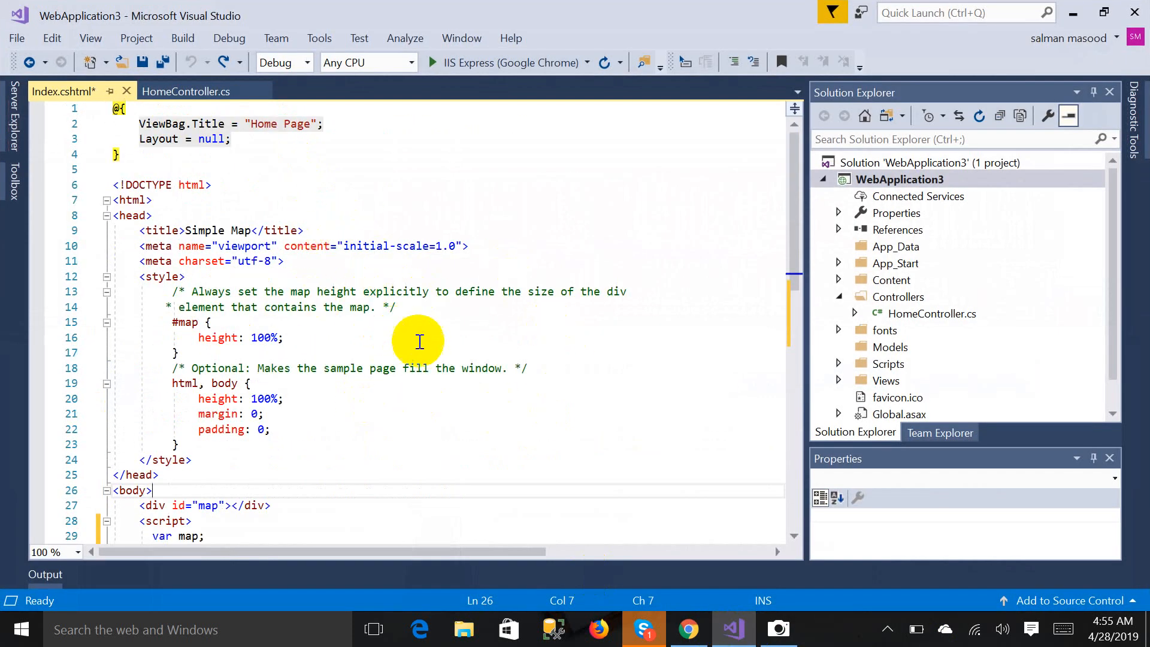
mouse_move(497, 377)
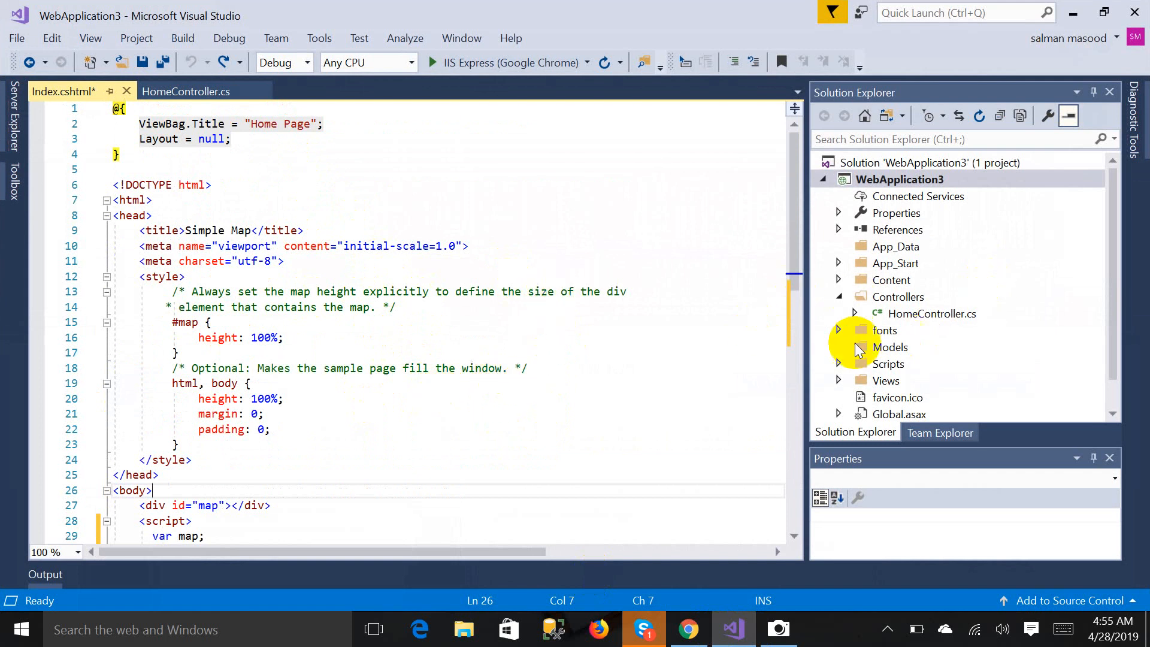
Step: Scroll through Index.cshtml to review the initMap script and Maps API include
scroll(down, 3)
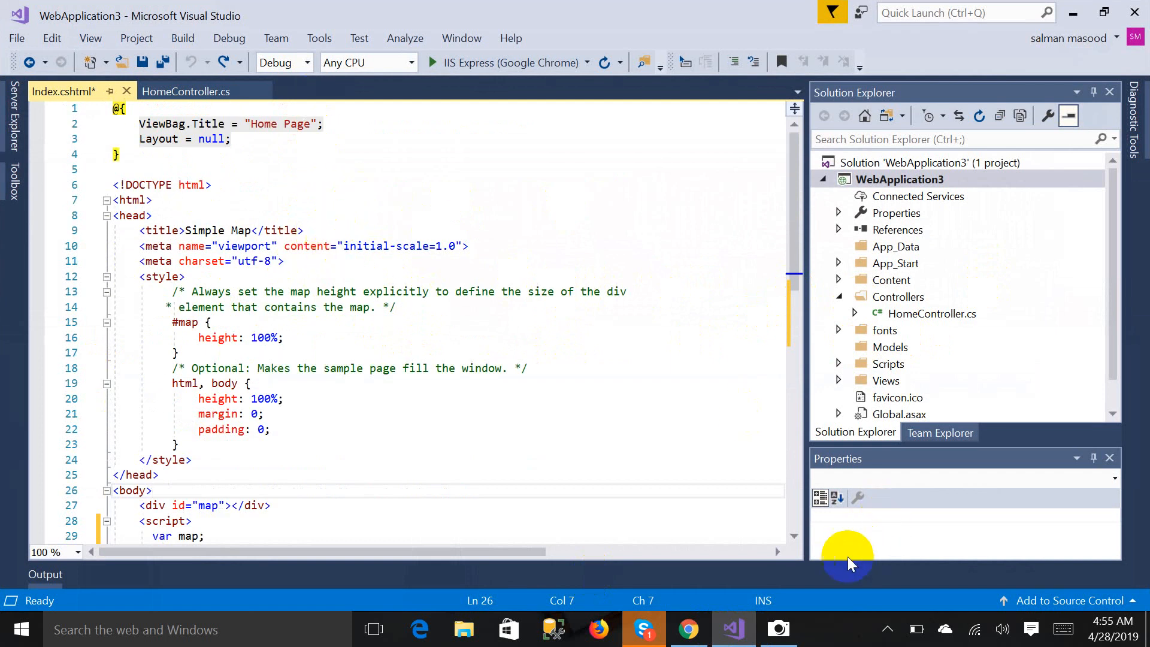
mouse_move(487, 329)
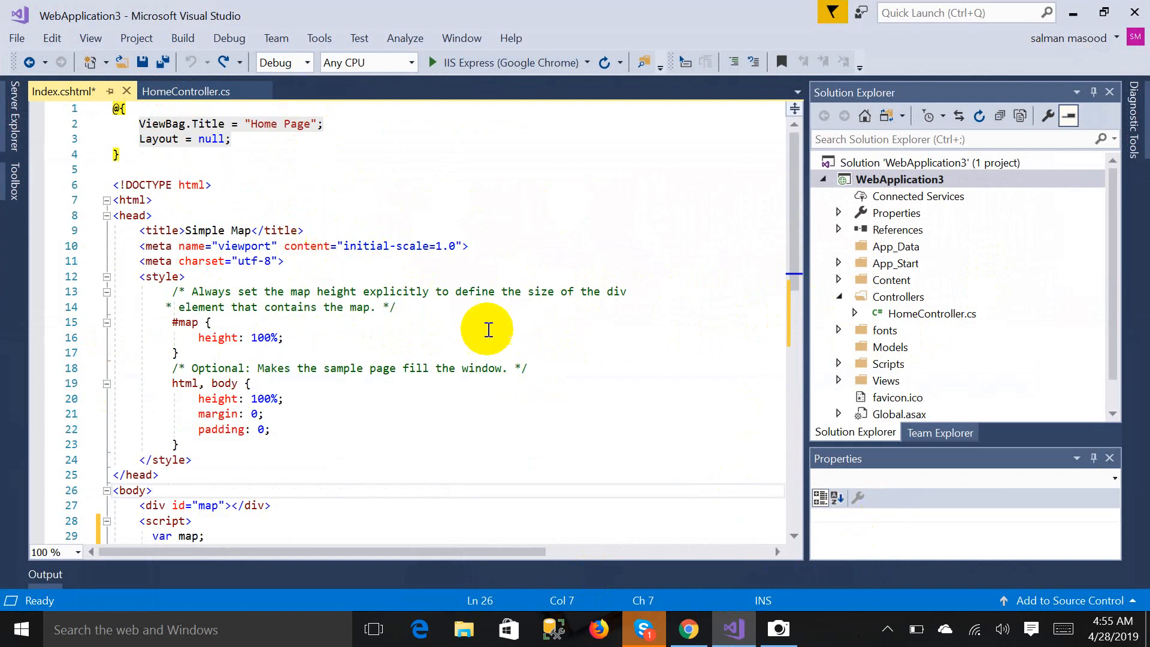
scroll(down, 3)
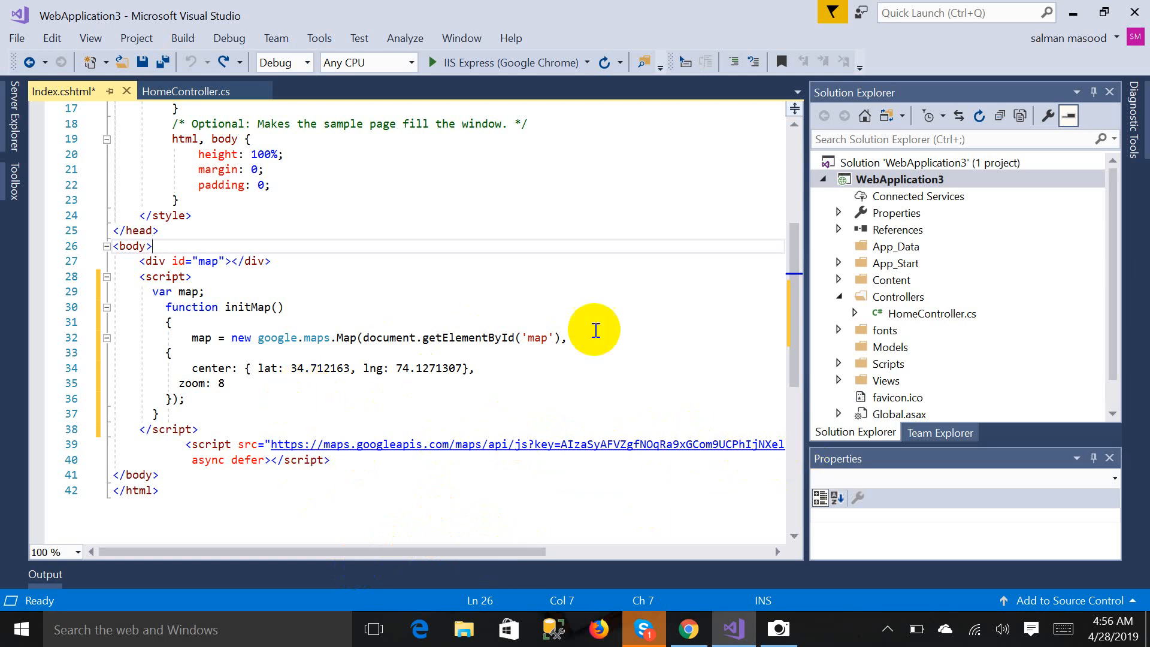
mouse_move(360, 352)
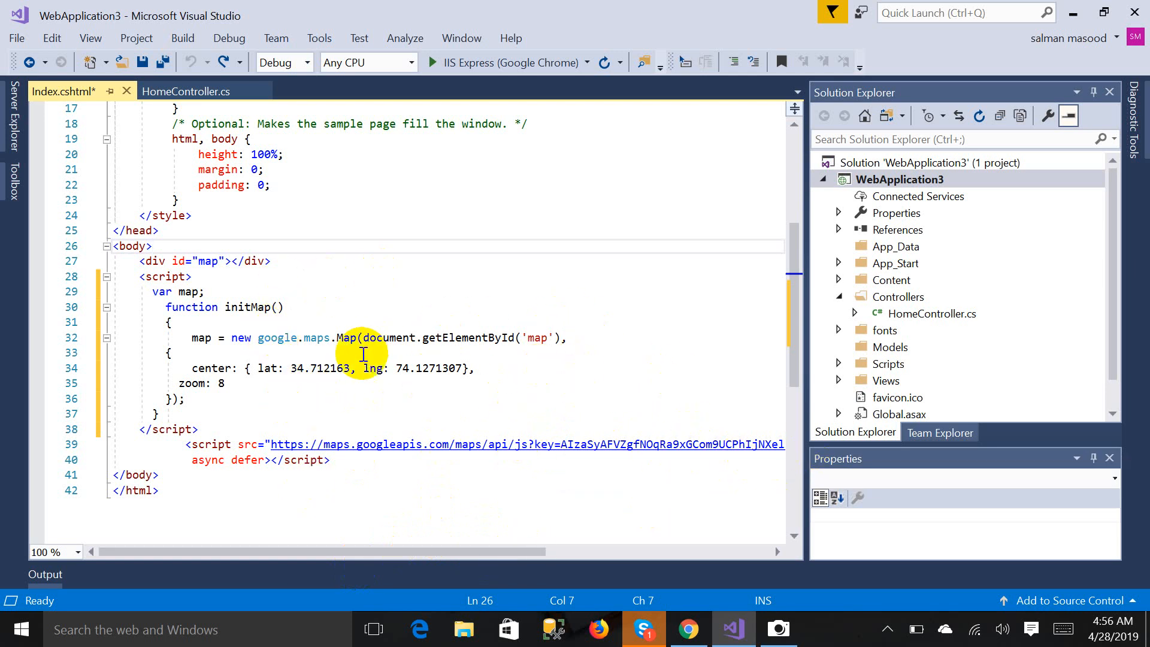
mouse_move(510, 63)
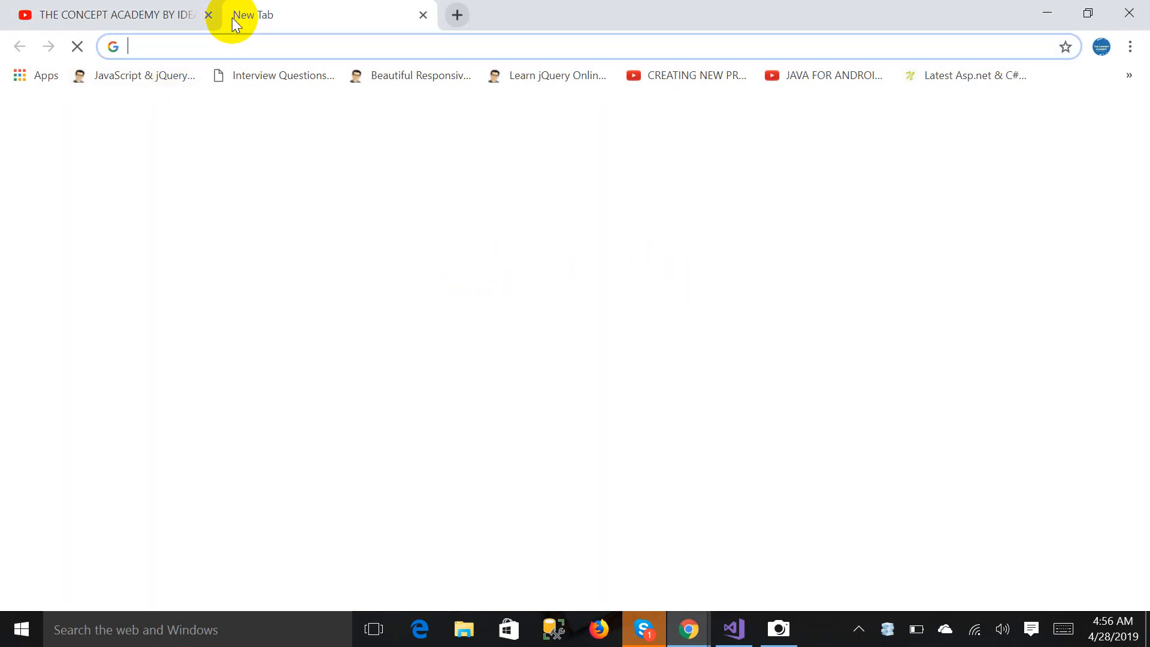
Step: Search Google for 'google map api' and reach the Google Maps Platform documentation
text(google.com)
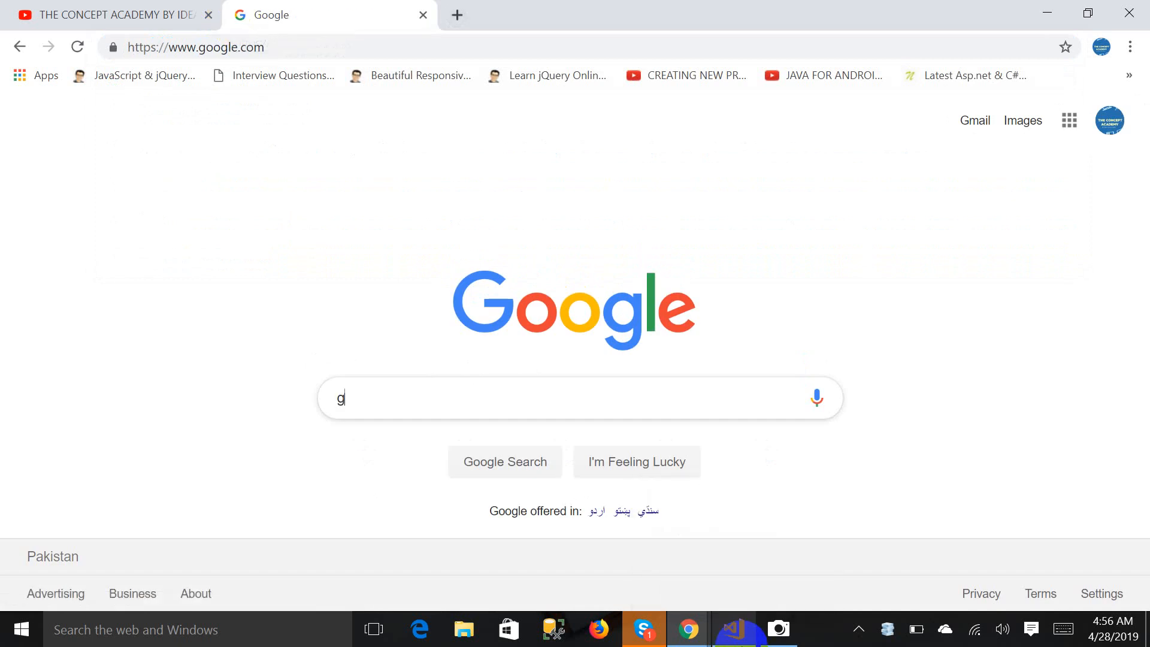
text(oogle map api)
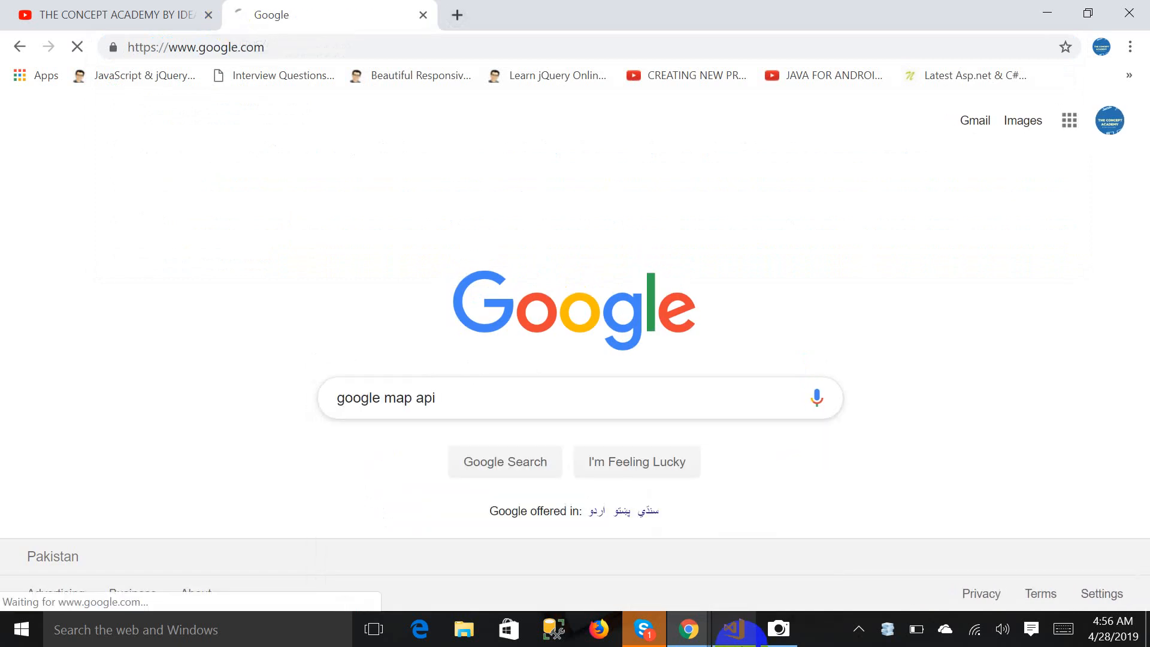
click(504, 462)
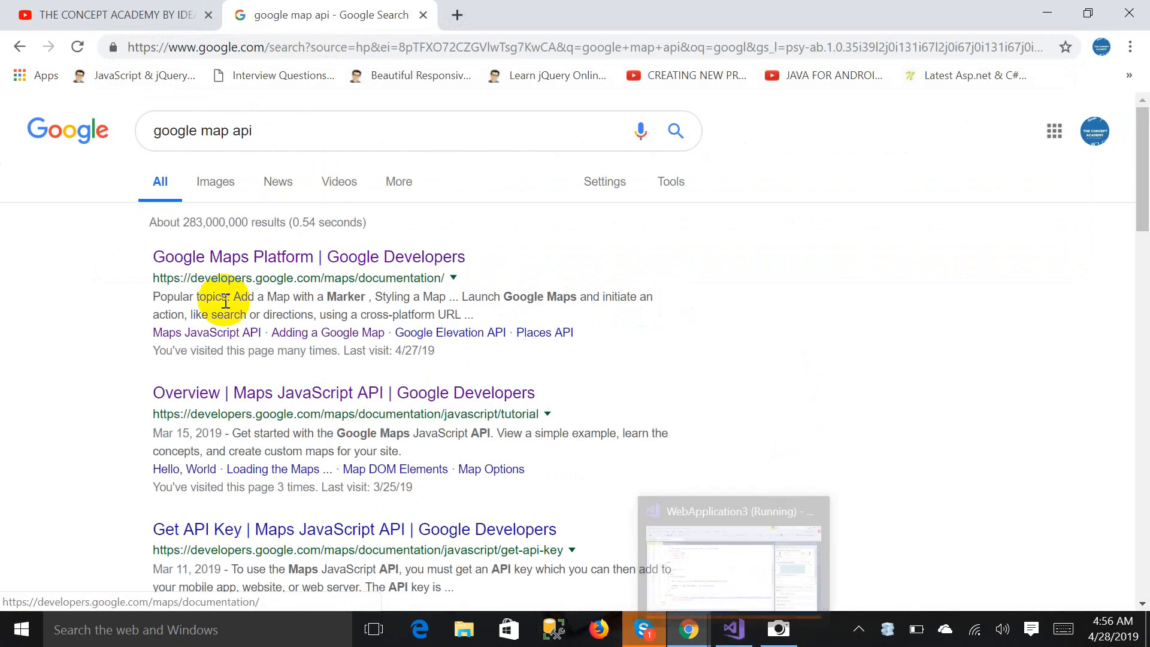
click(308, 256)
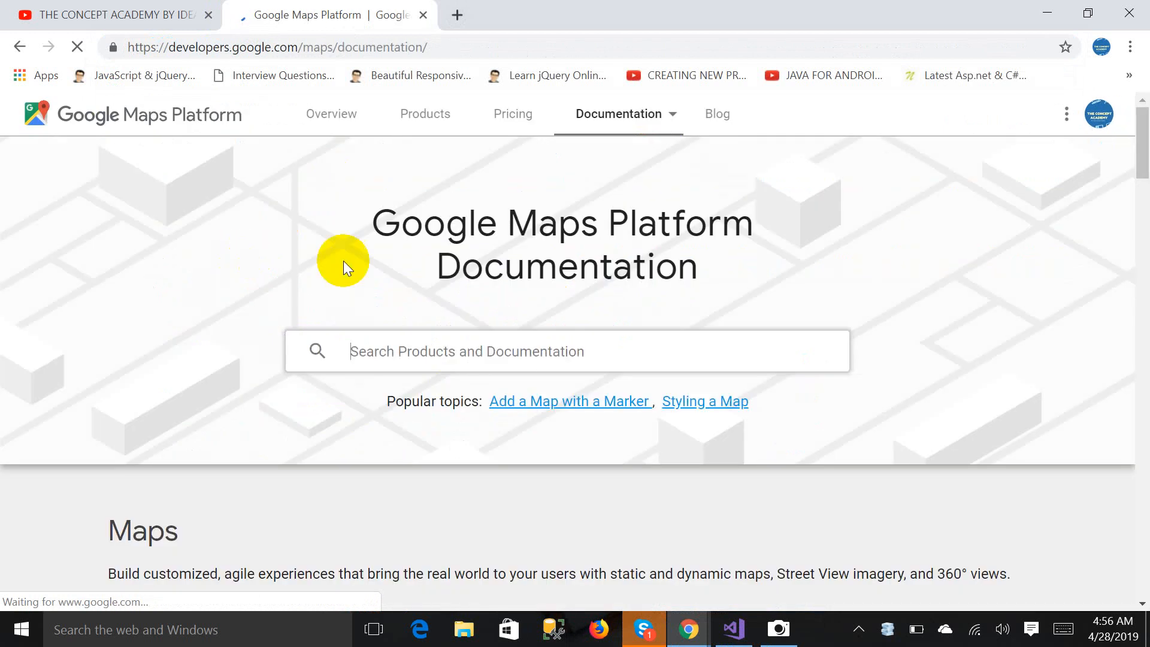
Step: Reach the Maps JavaScript API 'Adding a Map with a Marker' tutorial
scroll(down, 3)
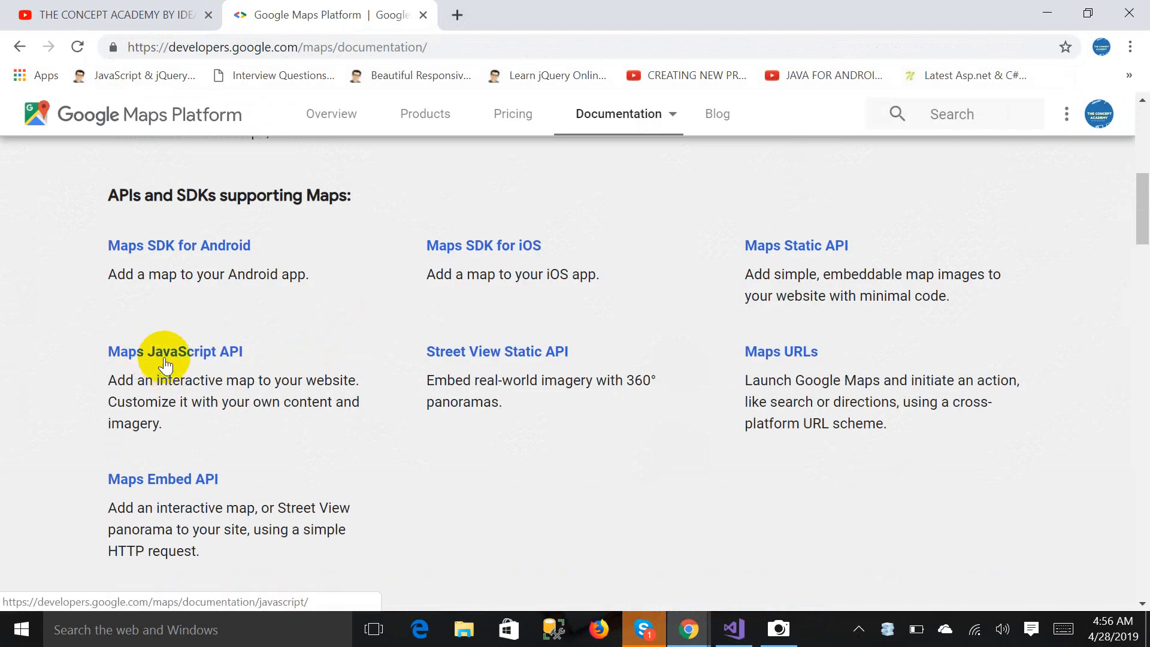
click(174, 351)
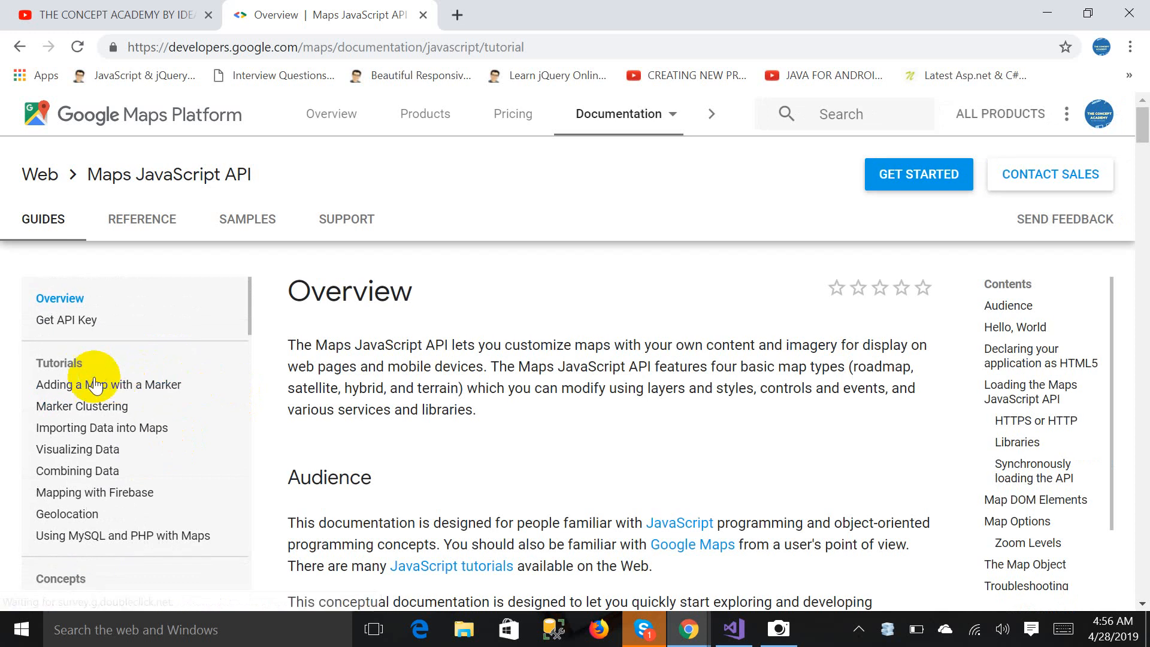
mouse_move(109, 384)
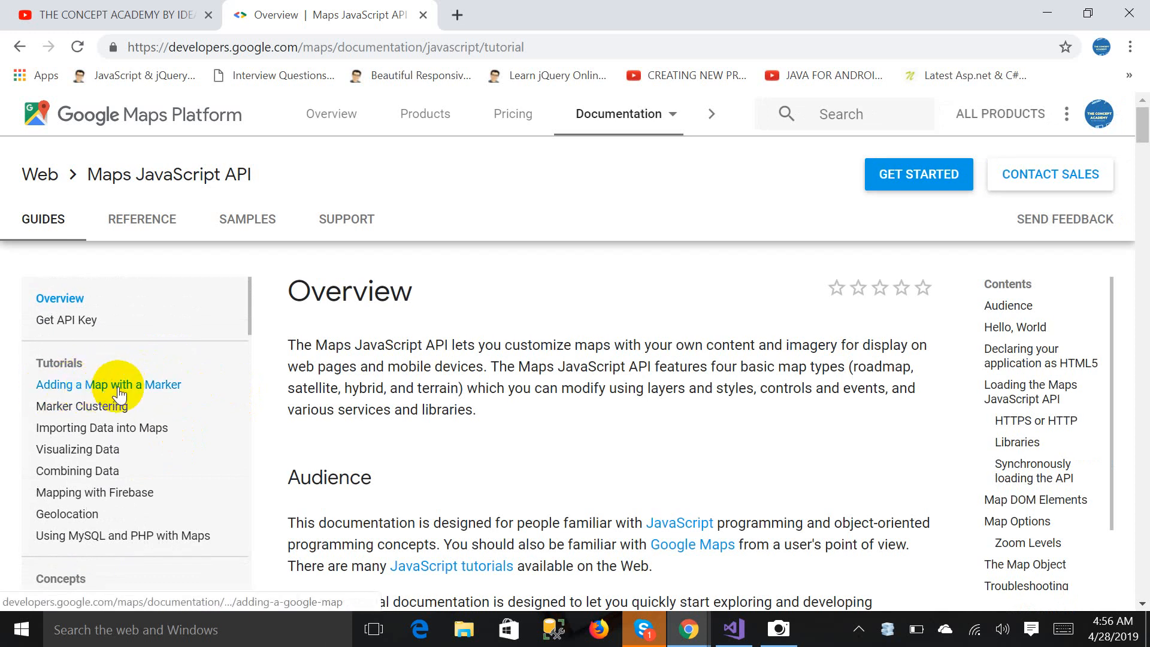
click(109, 384)
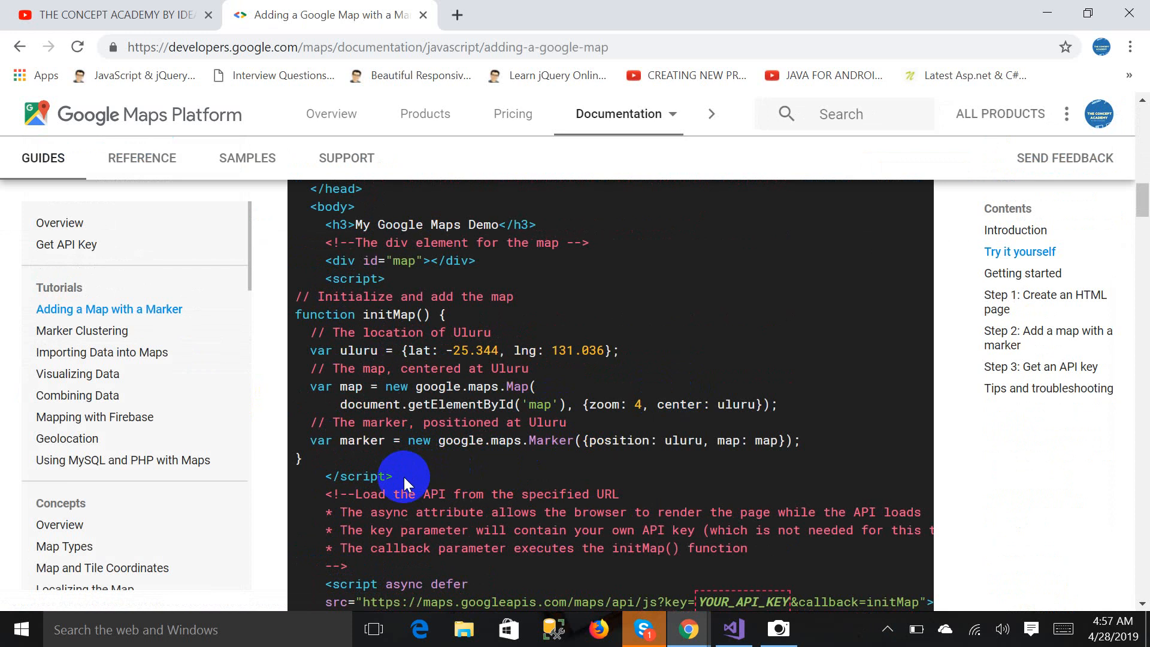
Step: Select the tutorial's initMap marker script and return to Visual Studio with it
drag(364, 418, 394, 475)
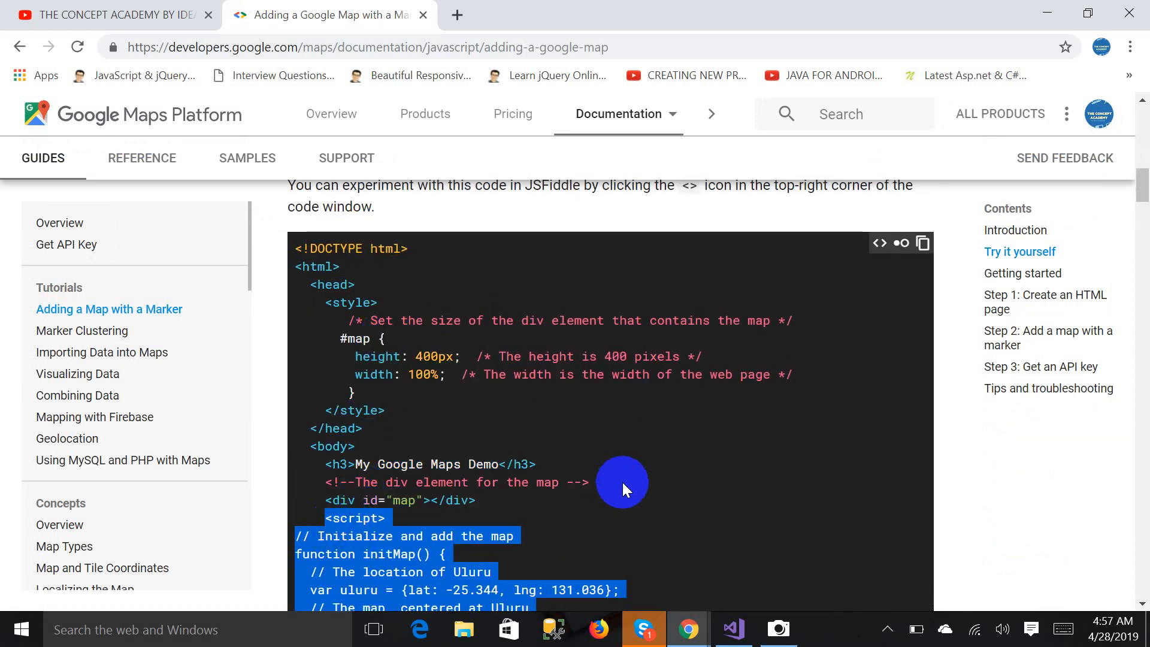
click(731, 629)
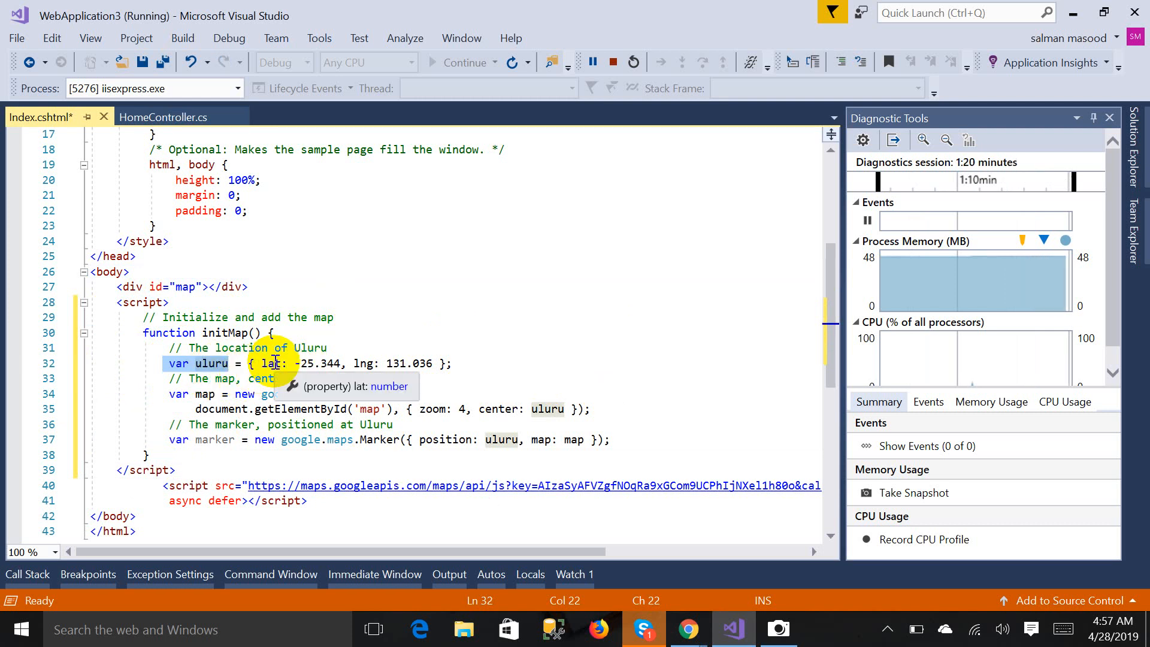
Step: Set the map's zoom level in Index.cshtml to 8
double_click(309, 364)
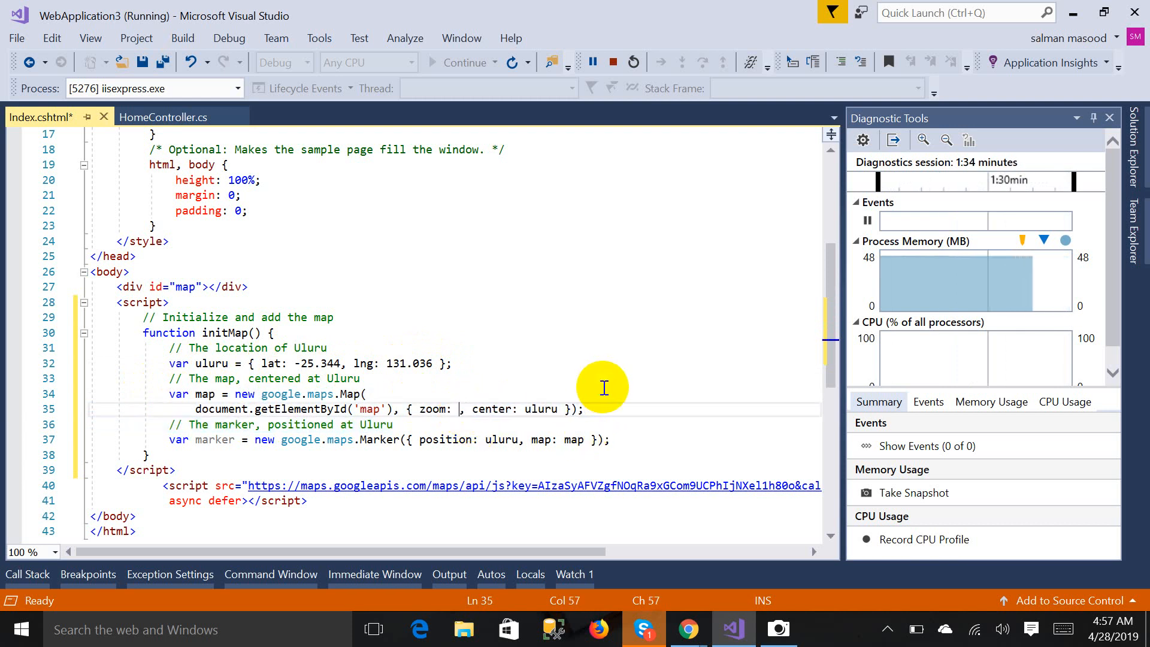
text(8)
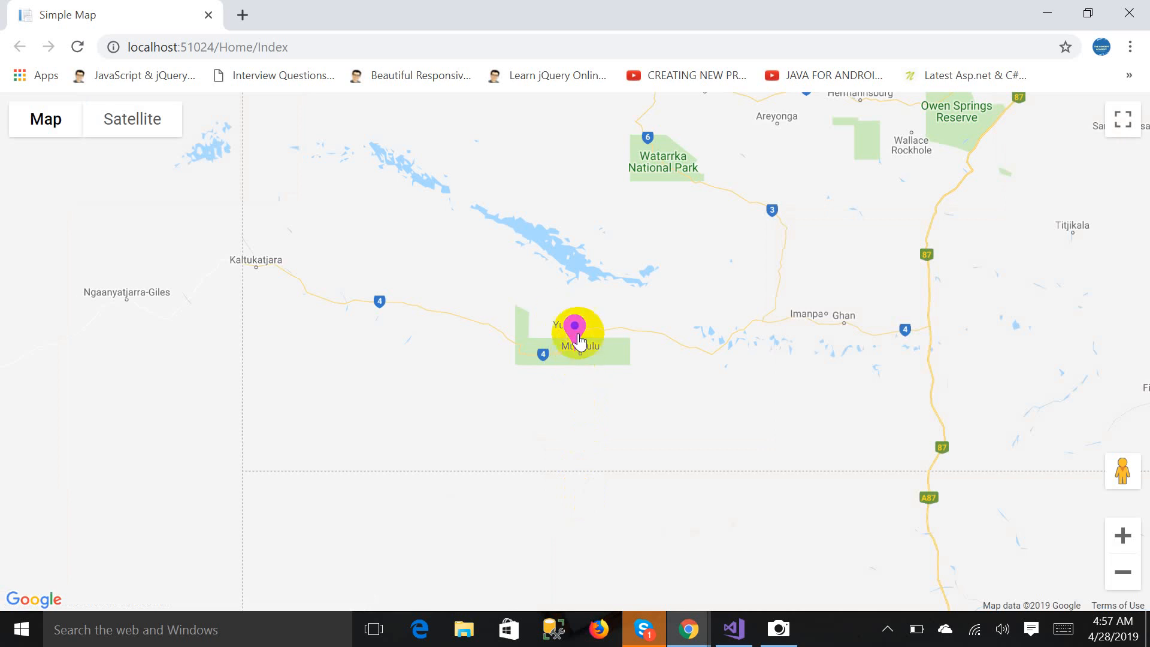
Step: Check the Uluru marker on the localhost Simple Map page and start a blank Chrome tab
click(578, 328)
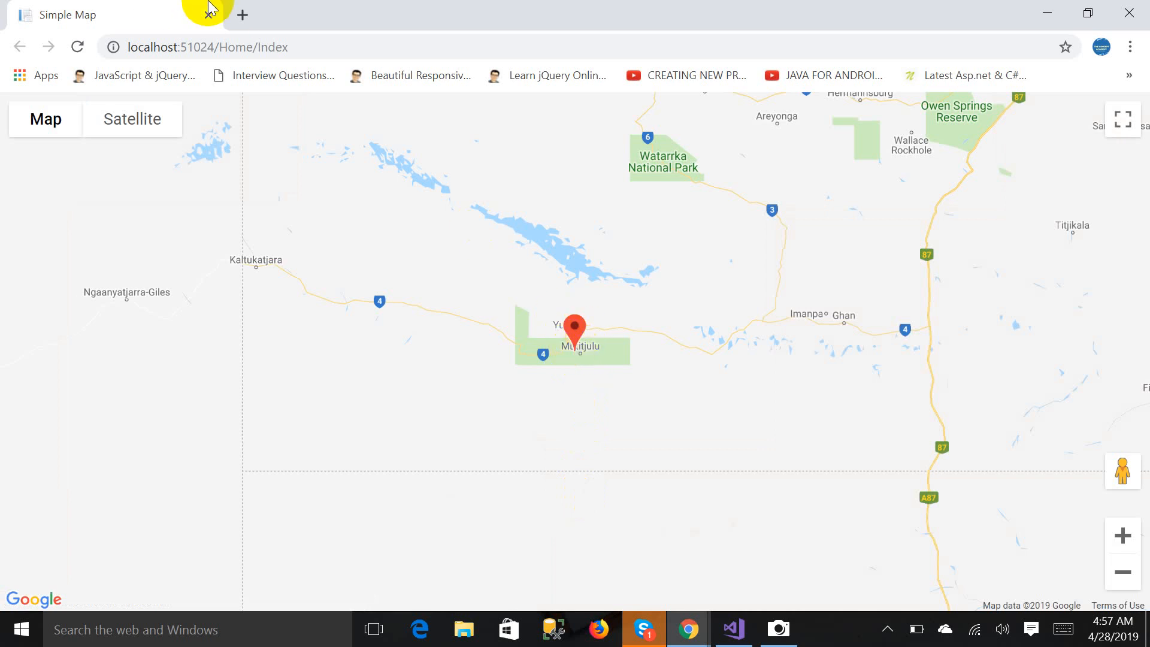
click(242, 14)
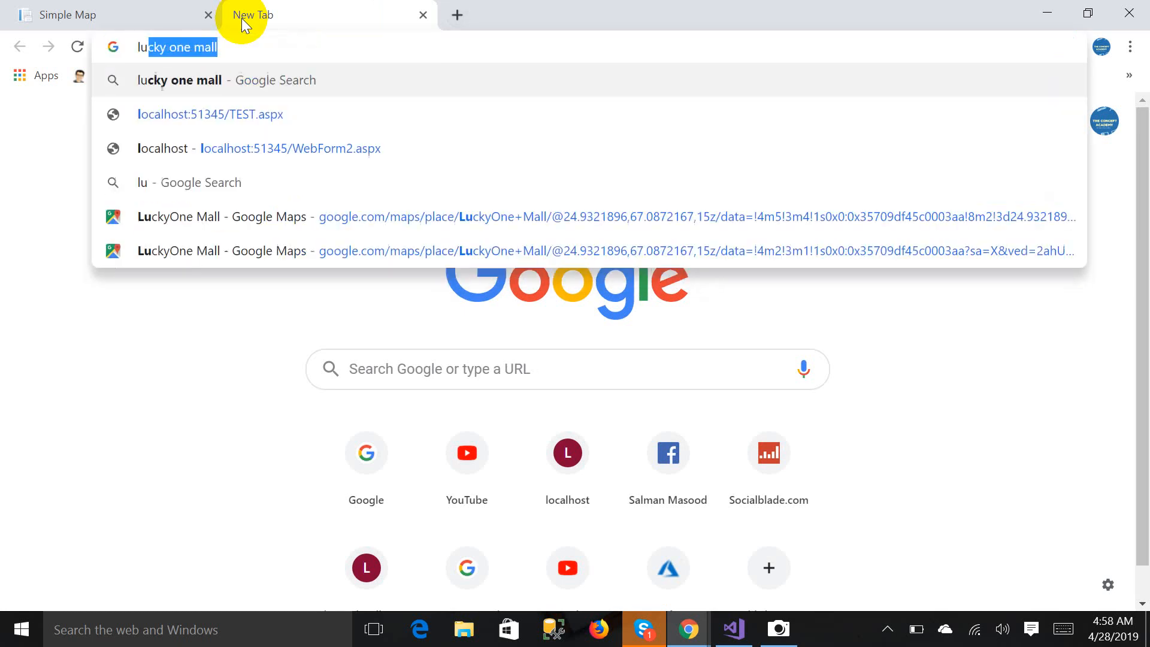
Step: Look up 'lucky one mall' to reach its Google Maps place page
text(luck)
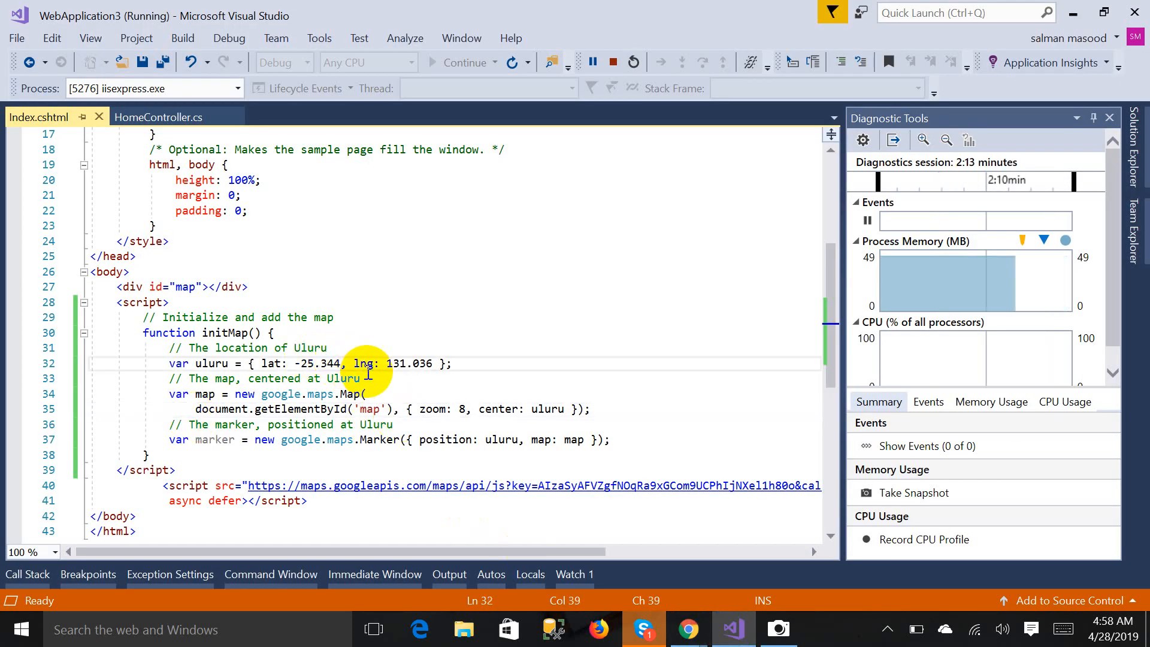
Step: Replace the map coordinates with LuckyOne Mall's latitude 24.9321896 and longitude 67.0872167
double_click(318, 363)
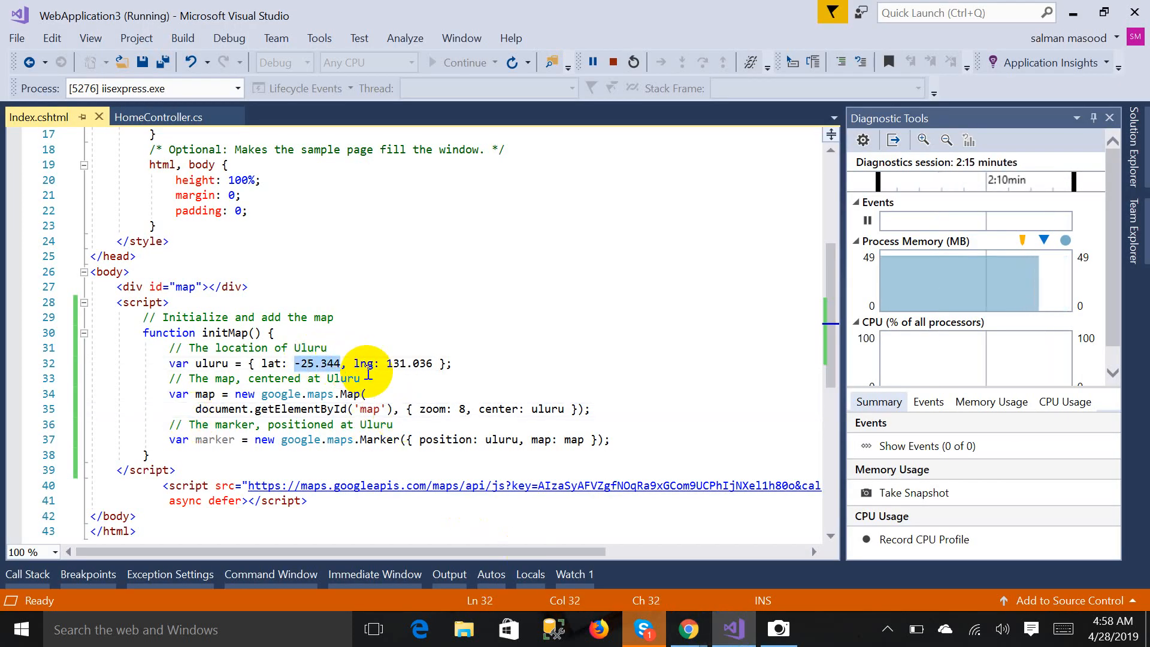
text(24.9321896)
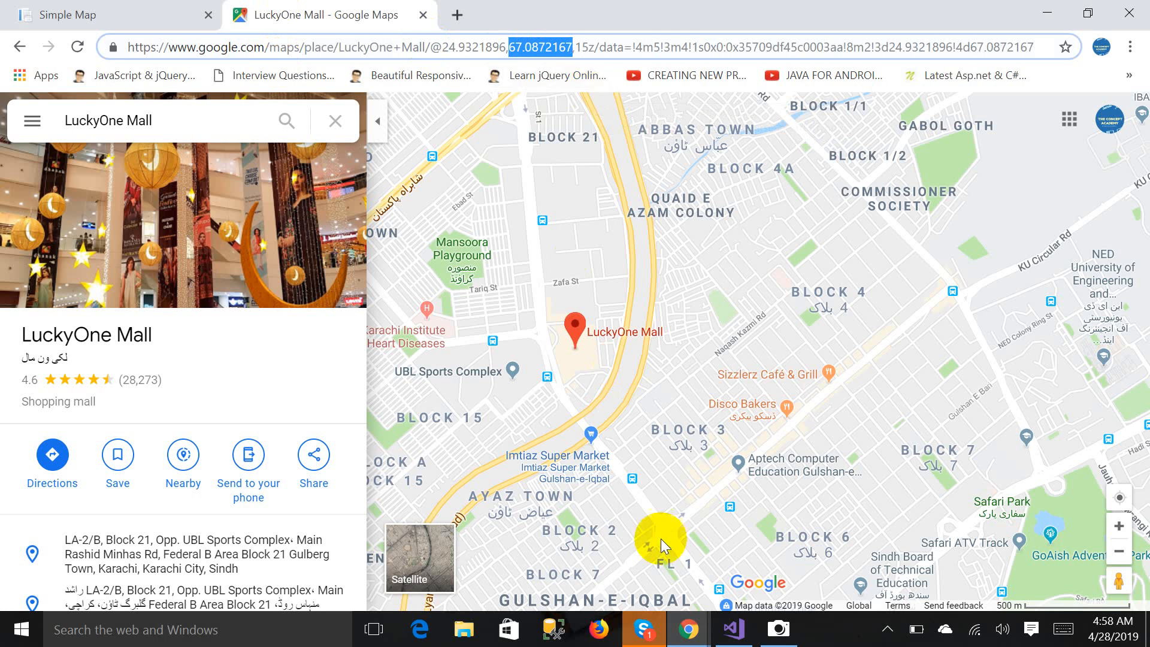
click(730, 629)
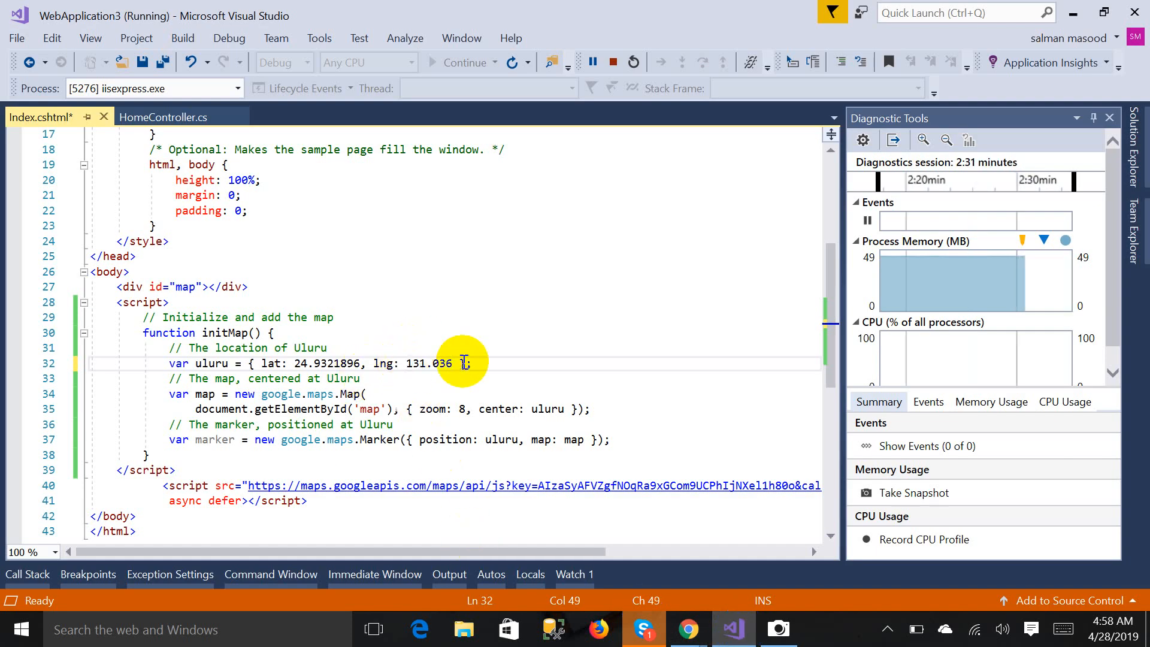
double_click(429, 363)
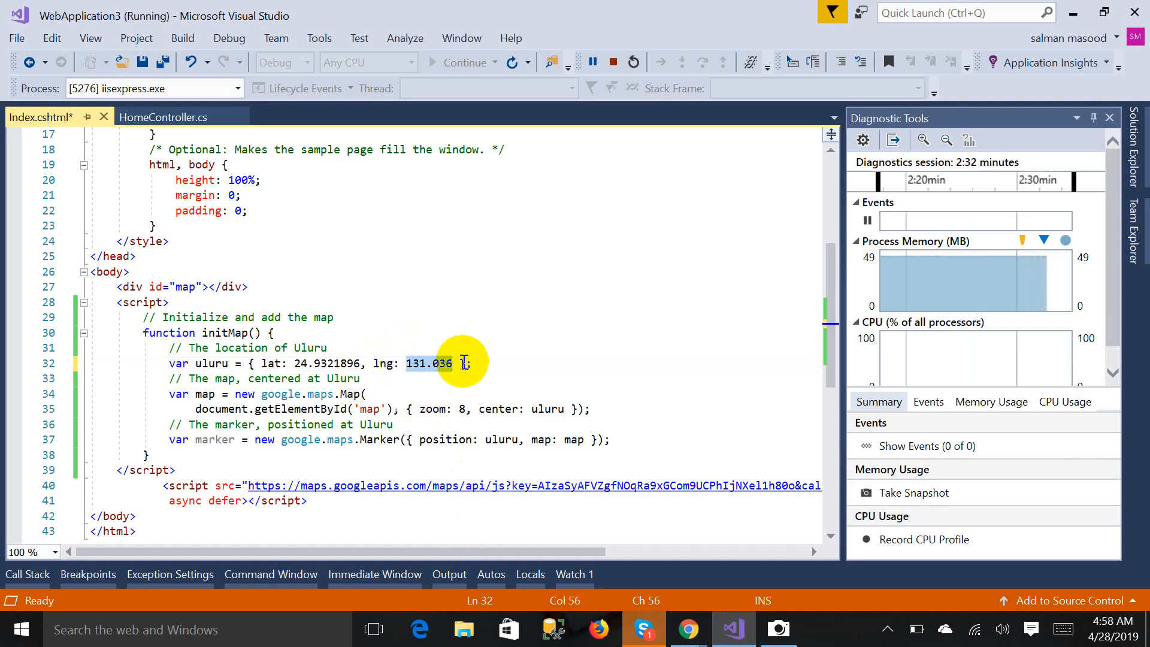
text(67.0872167,15z/data=!4m5!3m4!1s0x0:0x35709df45c0003aa!8m2!3d24.9321896!4d67.0872167)
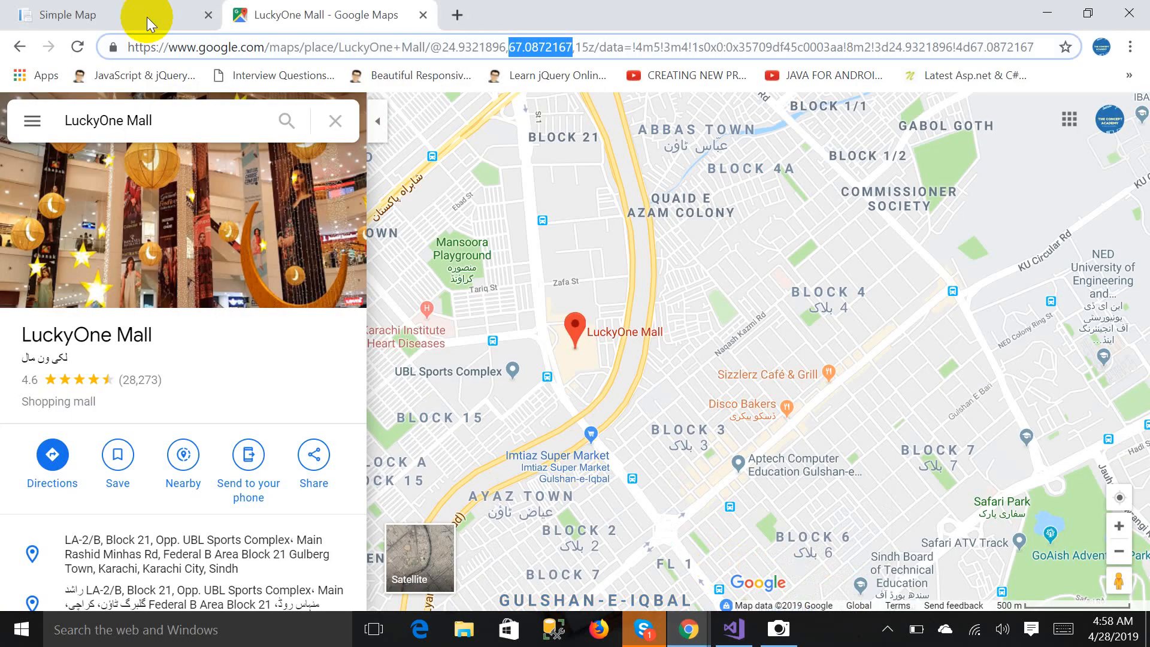
click(69, 15)
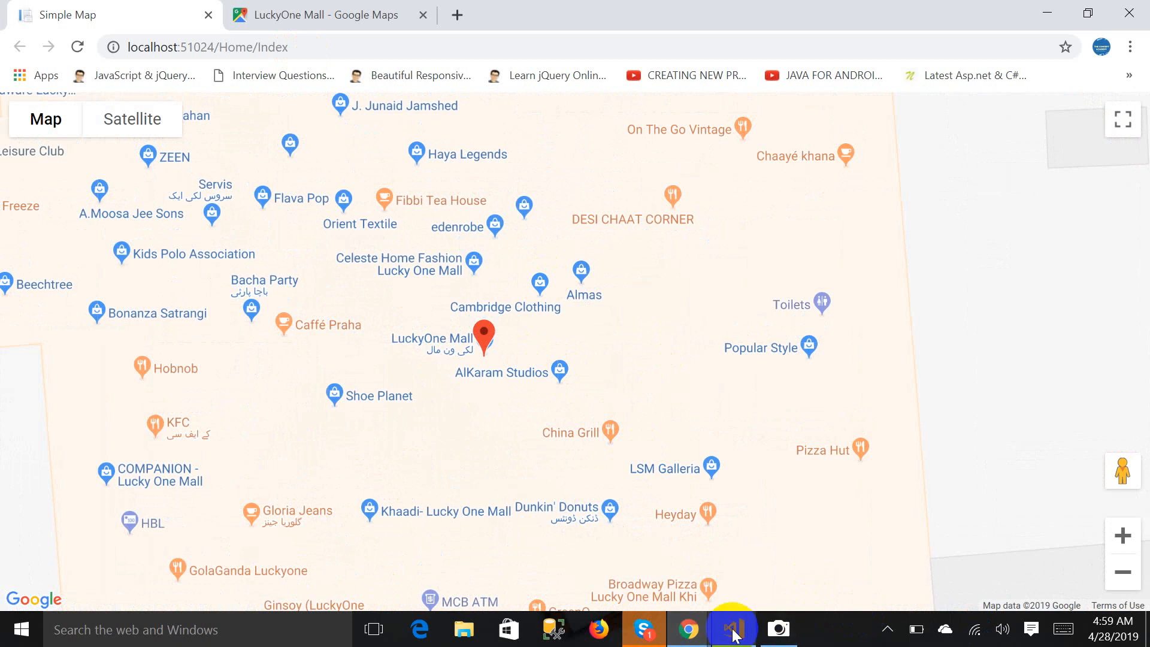
Step: Change the map's zoom level to 14 and save Index.cshtml
click(731, 629)
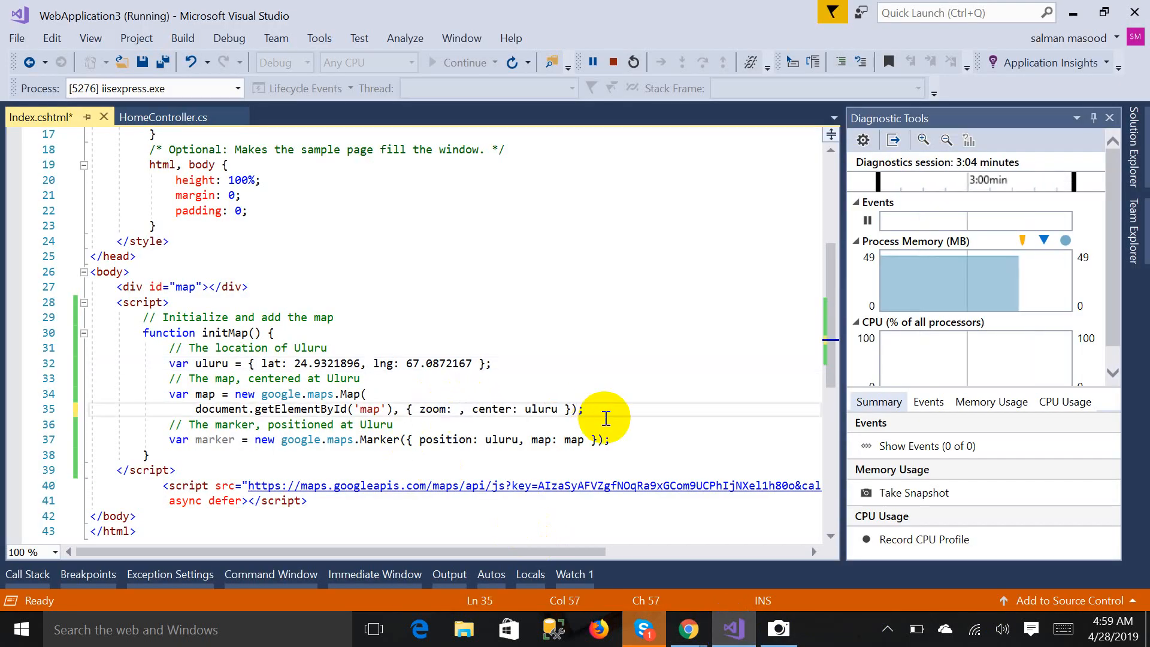
text(14)
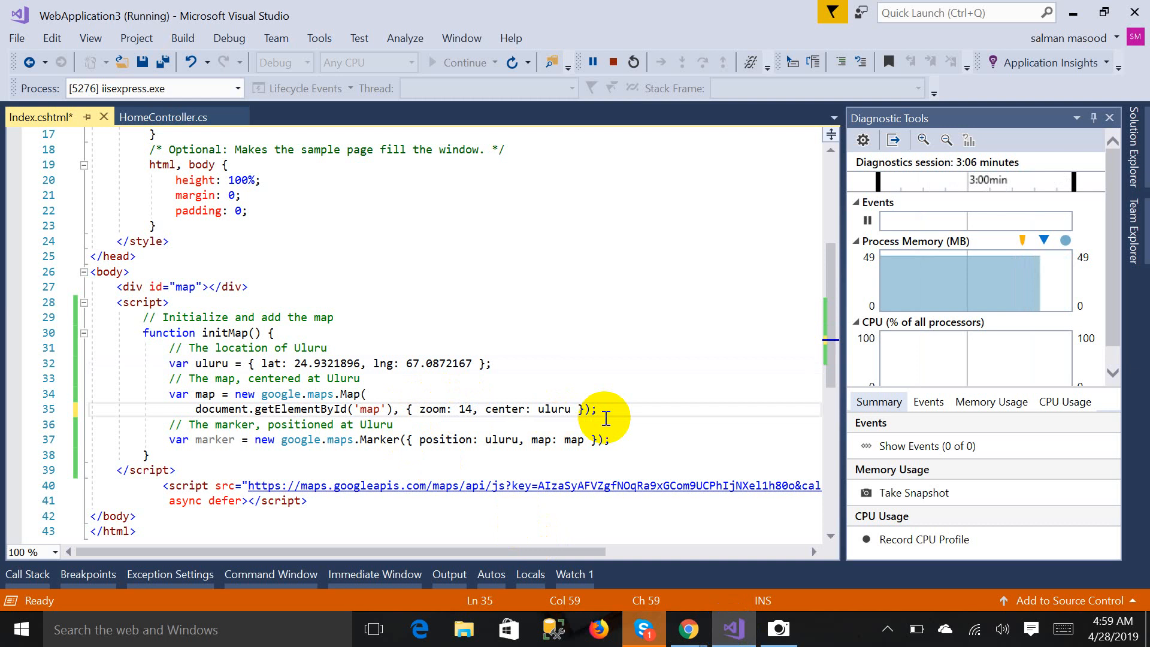
key(ctrl+s)
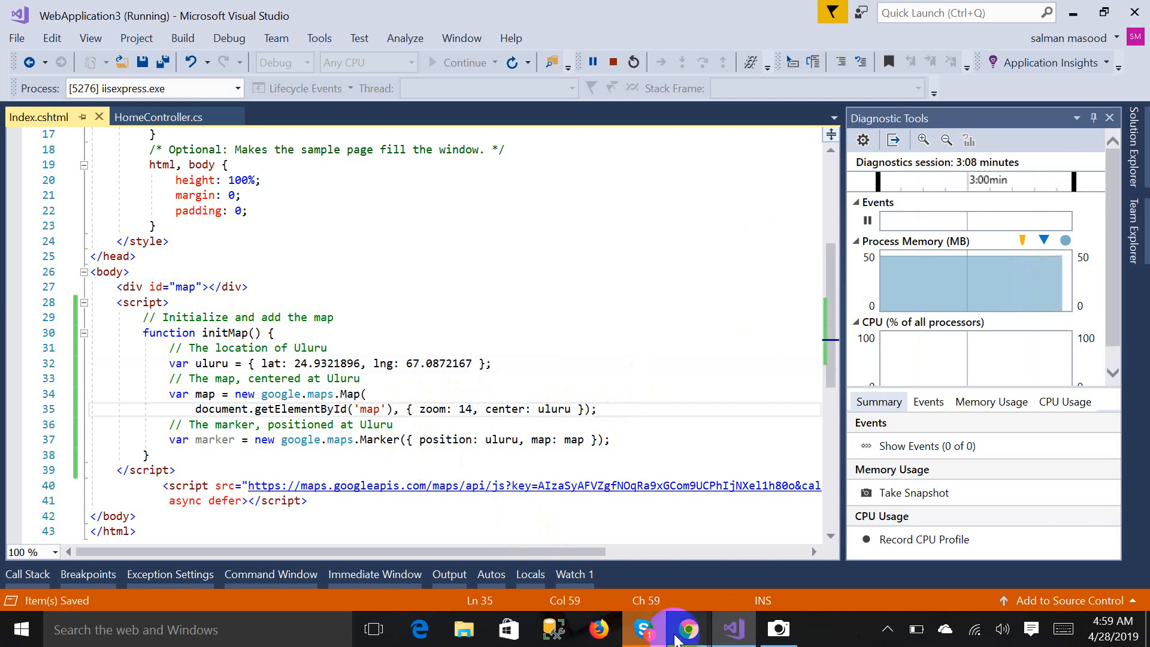
Step: Reload the localhost Simple Map page to apply the new zoom
click(683, 629)
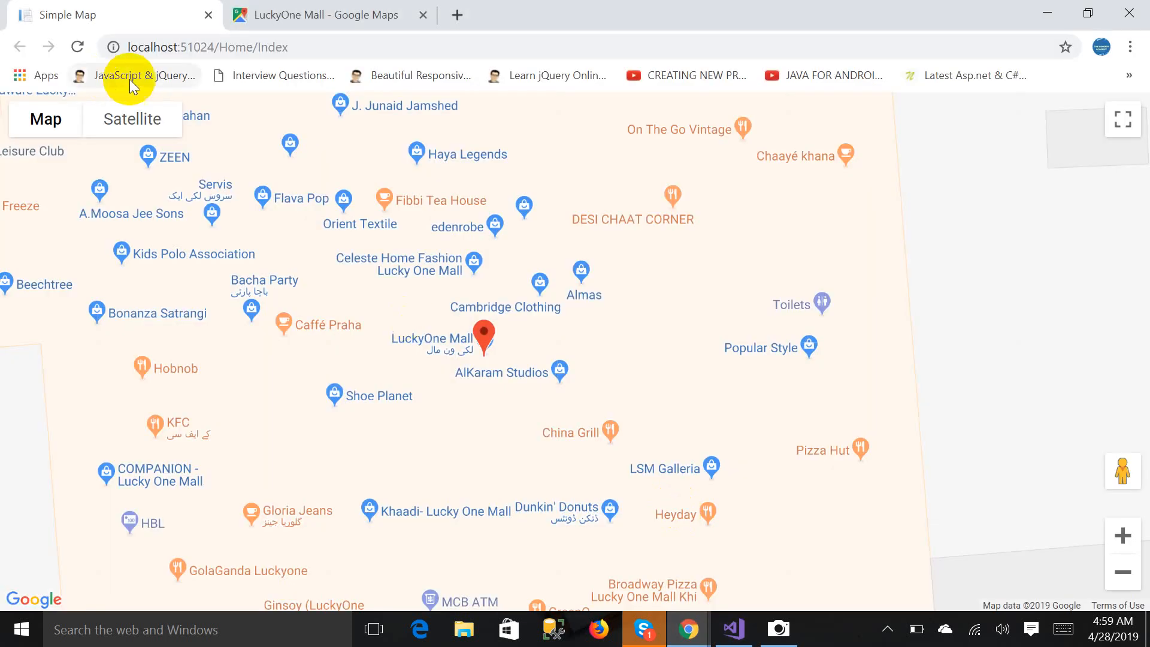
click(78, 47)
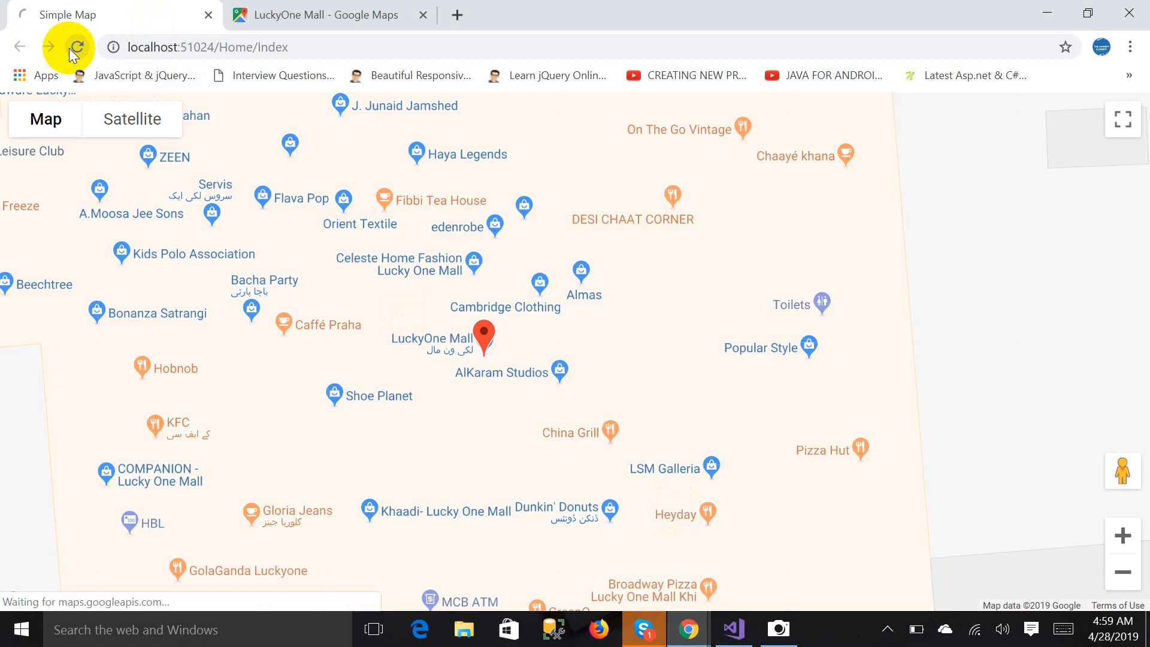
click(69, 46)
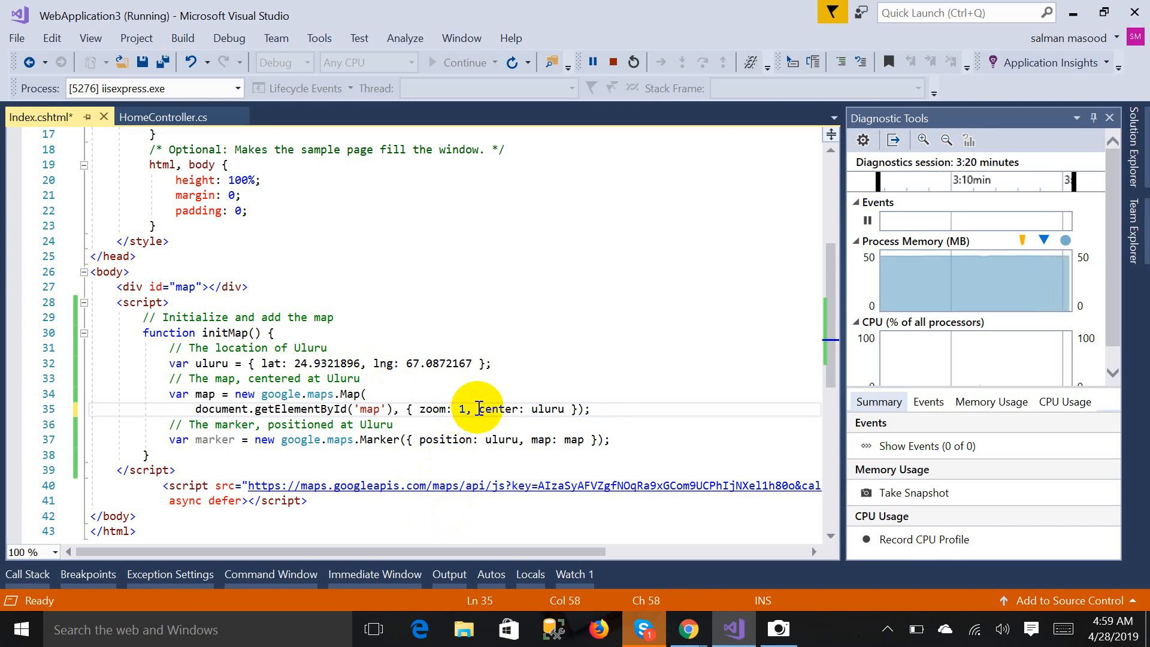
Step: Set the map zoom to 15 in Index.cshtml, save, and verify LuckyOne Mall shows among nearby blocks
text(5)
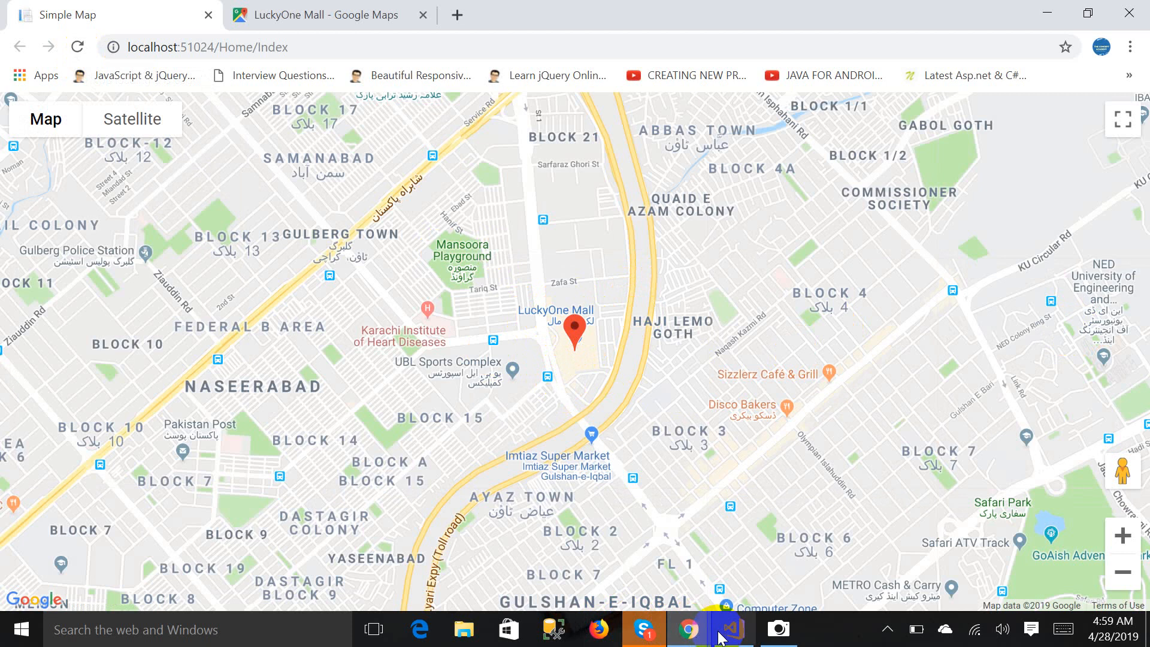
click(731, 628)
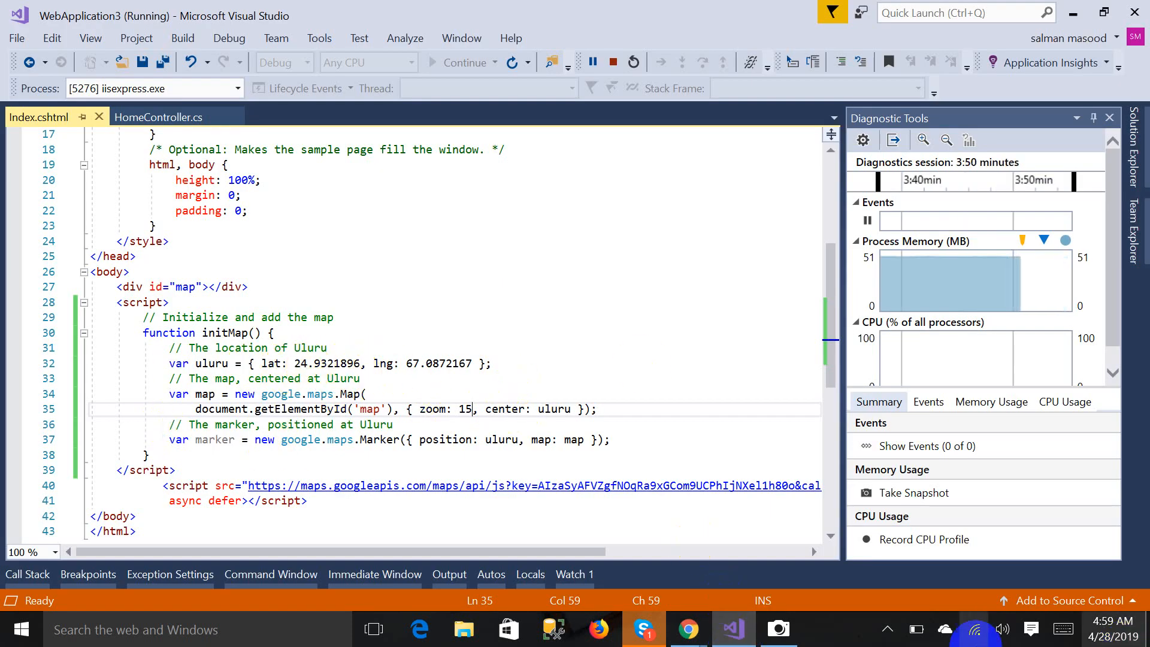
click(777, 628)
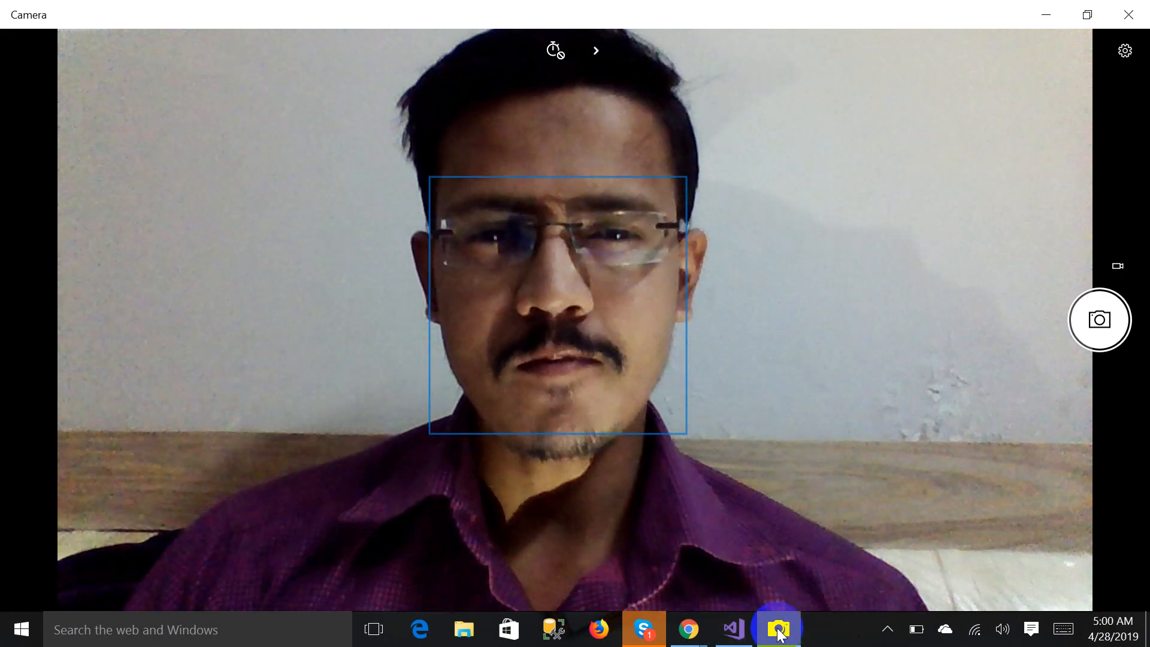